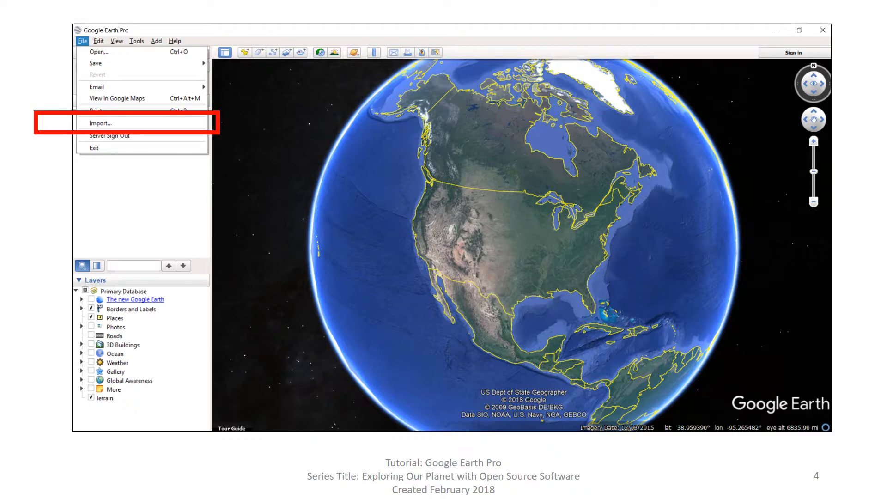
# Import the river shapefile with all features included
pyautogui.click(101, 123)
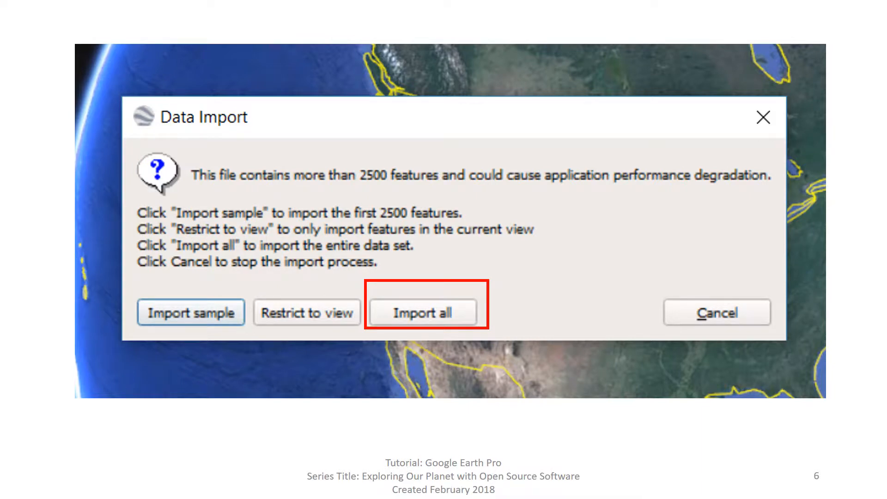
pyautogui.click(423, 312)
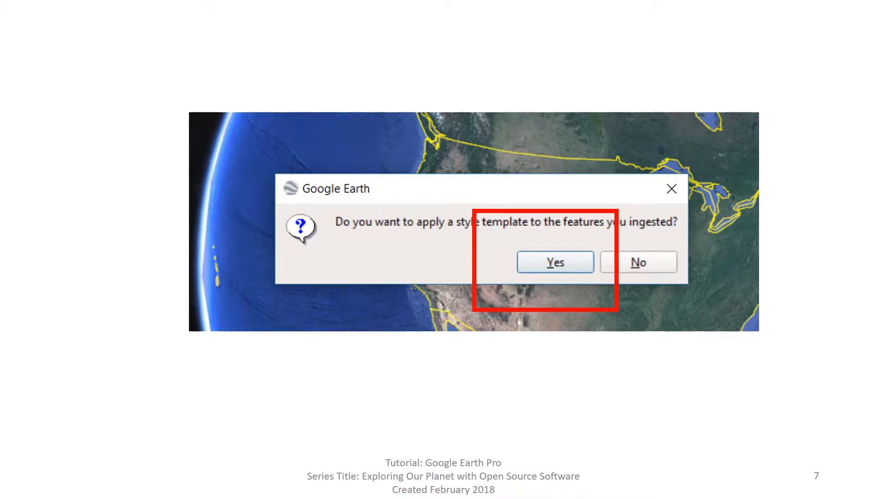
# Accept the prompt to apply a style template to the imported rivers
pyautogui.click(554, 262)
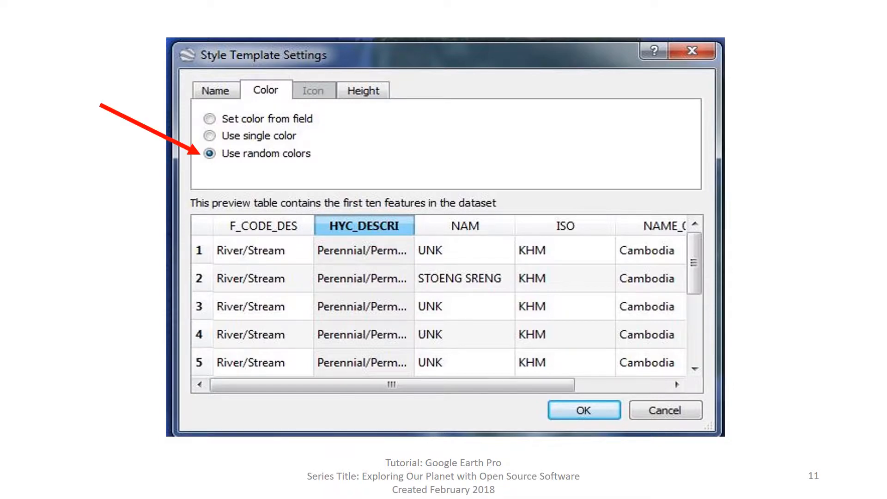
# Colour the rivers from a data field, using the NAME_0 country field
pyautogui.click(583, 410)
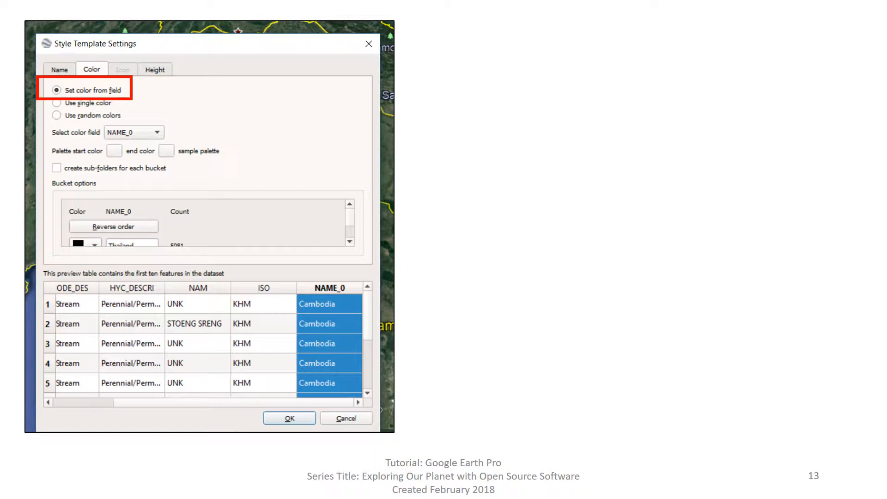
# Pick start and end palette colours and enable sub-folders for each country bucket
pyautogui.click(113, 151)
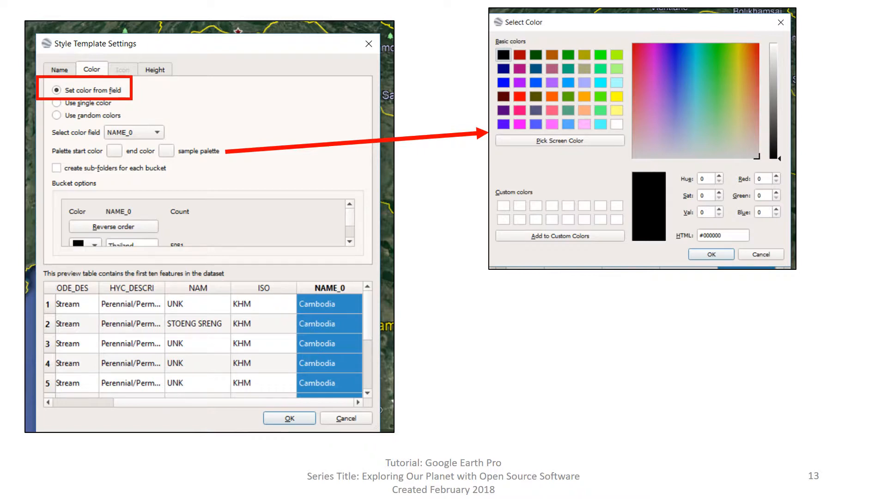
pyautogui.click(57, 167)
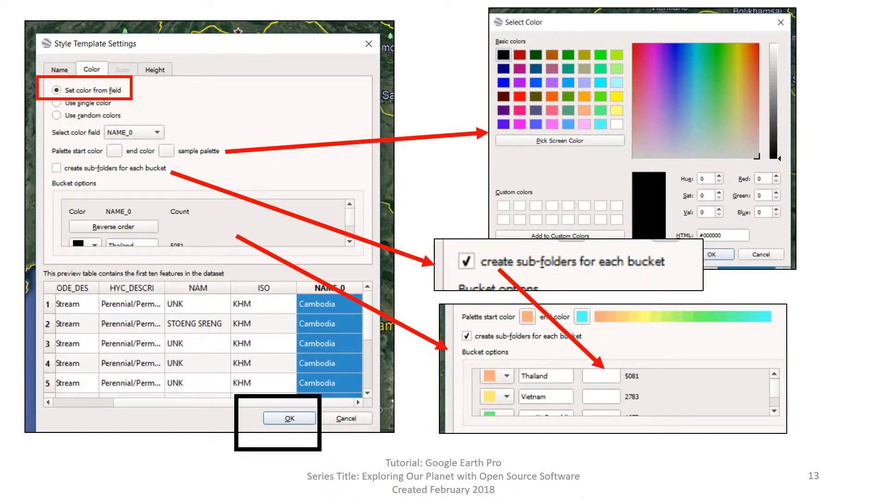
# Confirm the style template settings to display the country-coloured rivers
pyautogui.click(289, 419)
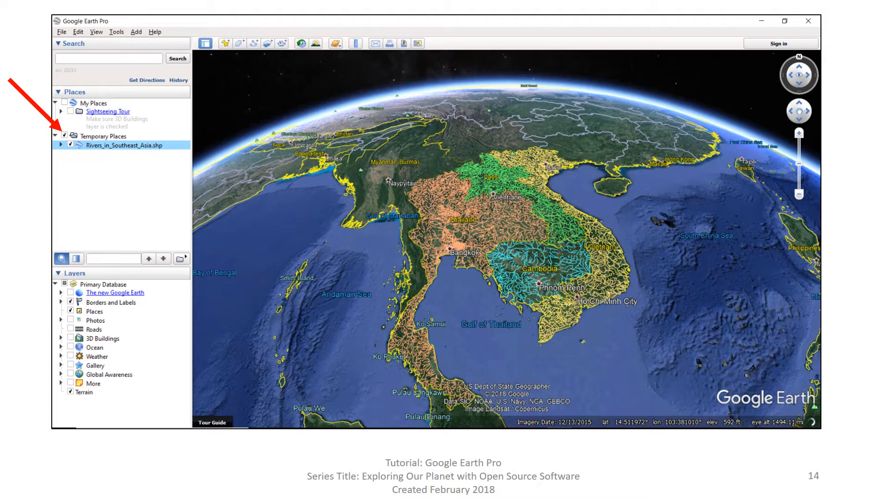
# Expand the Rivers_in_Southeast_Asia.shp layer under Temporary Places
pyautogui.click(60, 145)
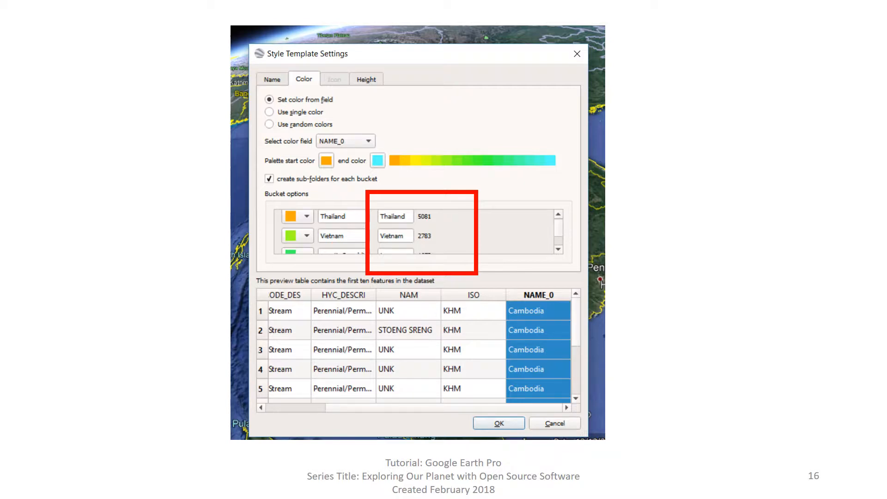
# Move from the colour settings to the template's height settings
pyautogui.click(366, 78)
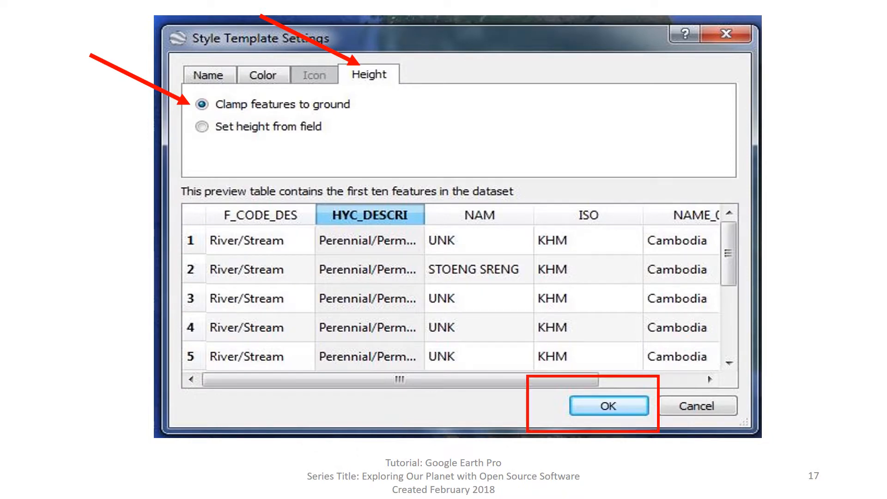
# Keep river features clamped to the ground and confirm the template settings
pyautogui.click(608, 405)
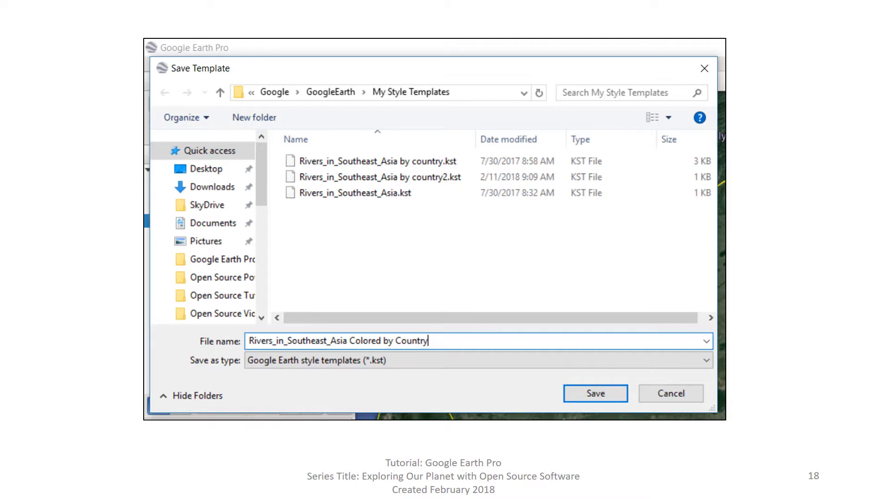
# Save the template as 'Rivers_in_Southeast_Asia Colored by Country'
pyautogui.click(595, 393)
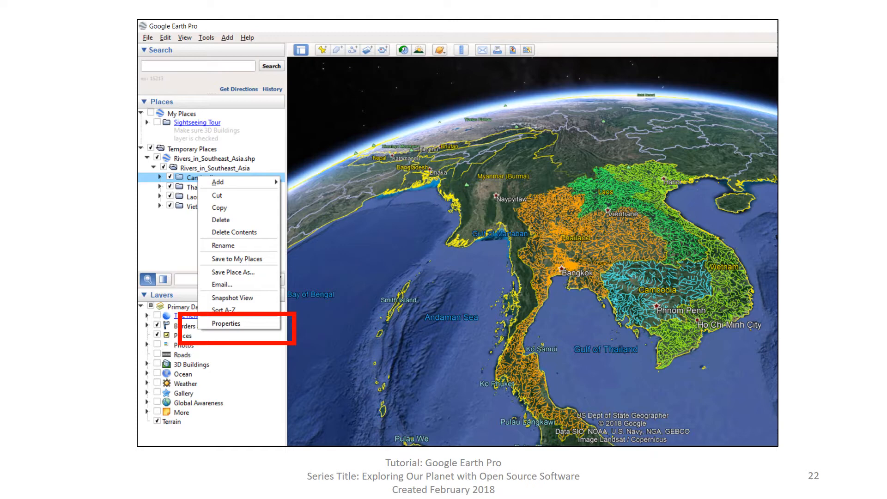
# Open Properties for the Cambodia rivers folder
pyautogui.click(226, 323)
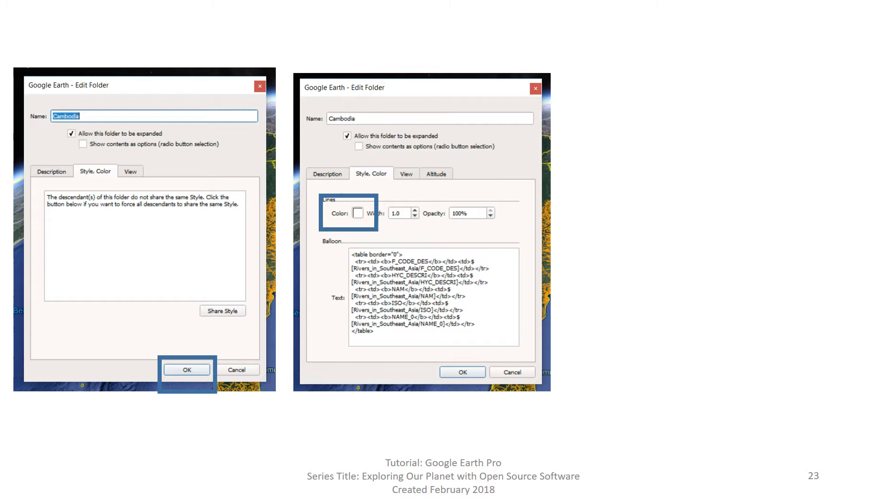
# Apply Share Style so every Cambodia river line uses one common line style
pyautogui.click(357, 212)
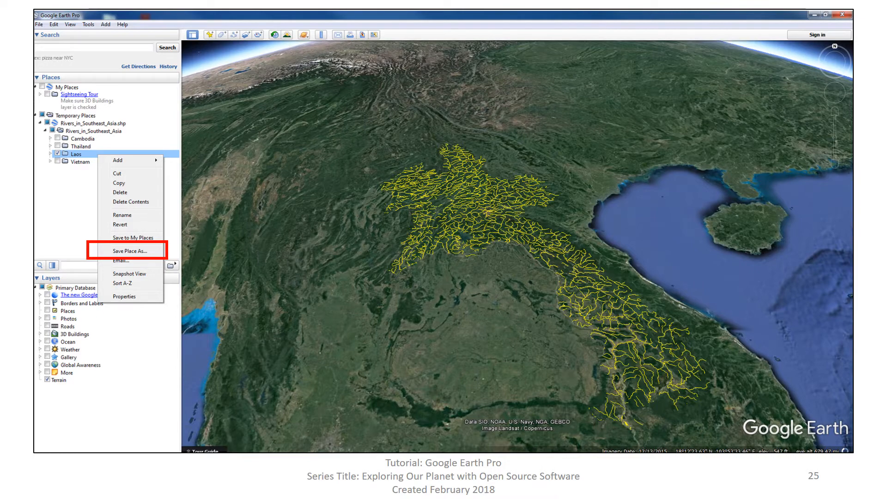
# Choose Save Place As on the Laos rivers folder to export it
pyautogui.click(129, 250)
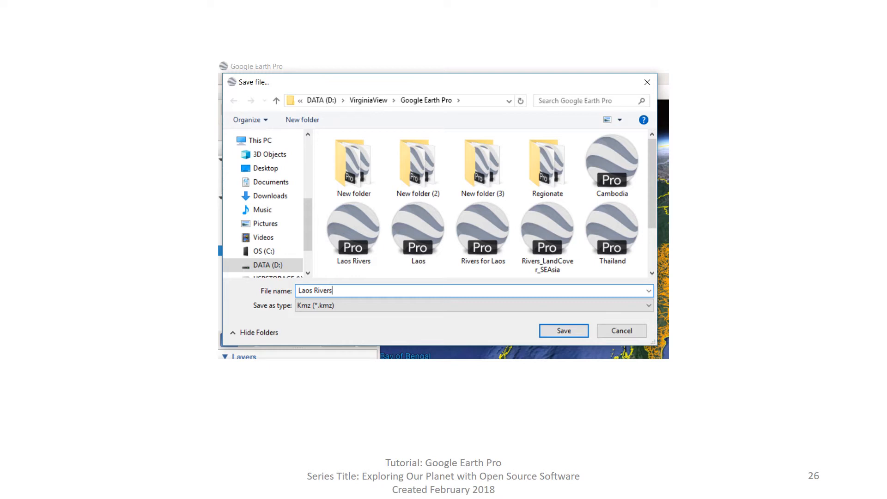
# Save the Laos rivers as the KMZ file 'Laos Rivers'
pyautogui.click(562, 330)
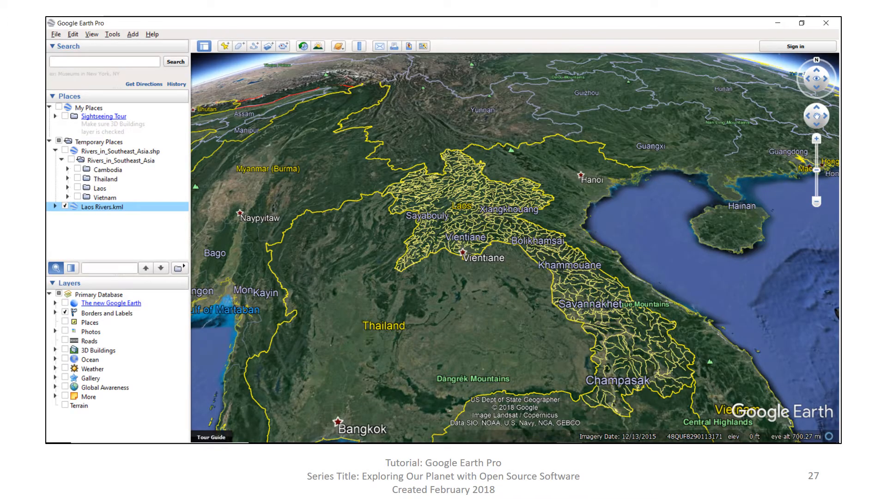